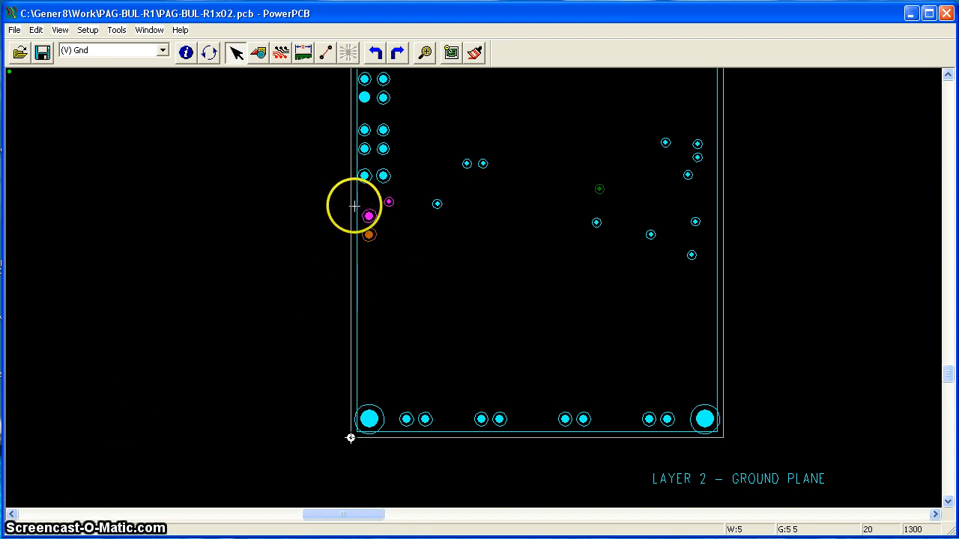
mouse_move(724, 290)
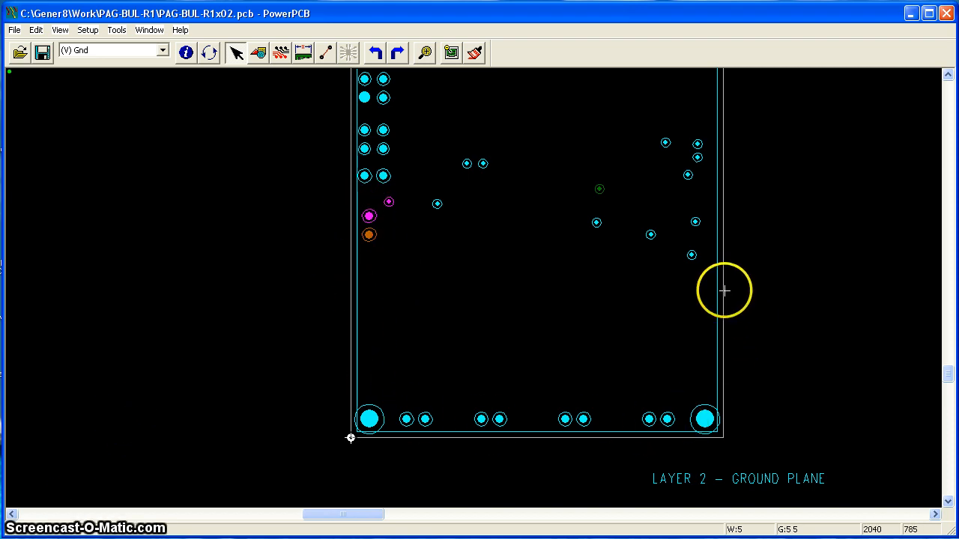
mouse_move(293, 303)
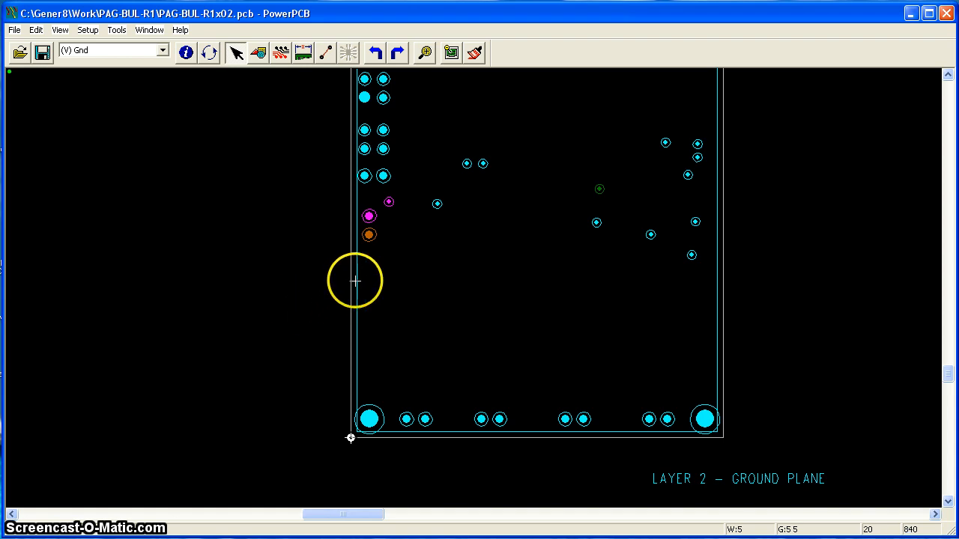
mouse_move(294, 299)
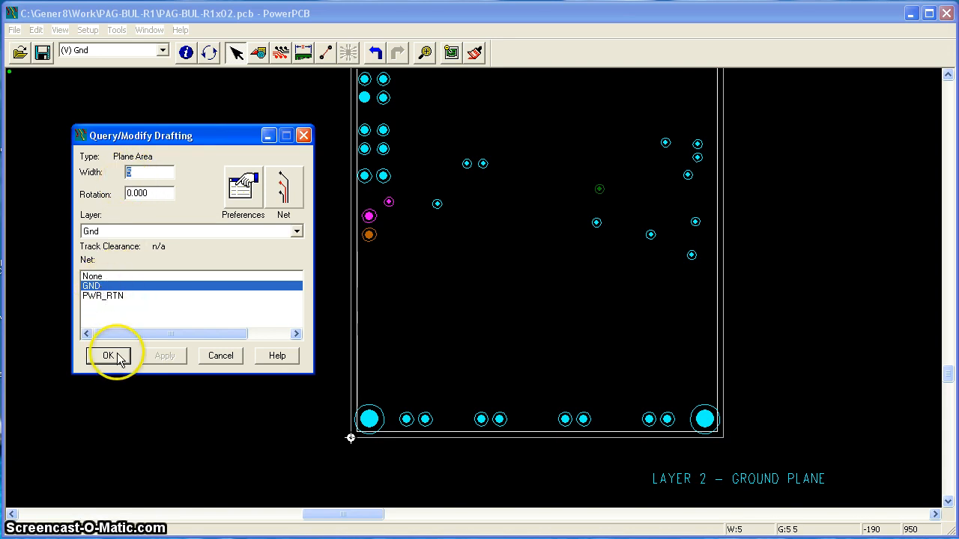
Step: Confirm the layer 2 plane area stays on the GND net
click(109, 356)
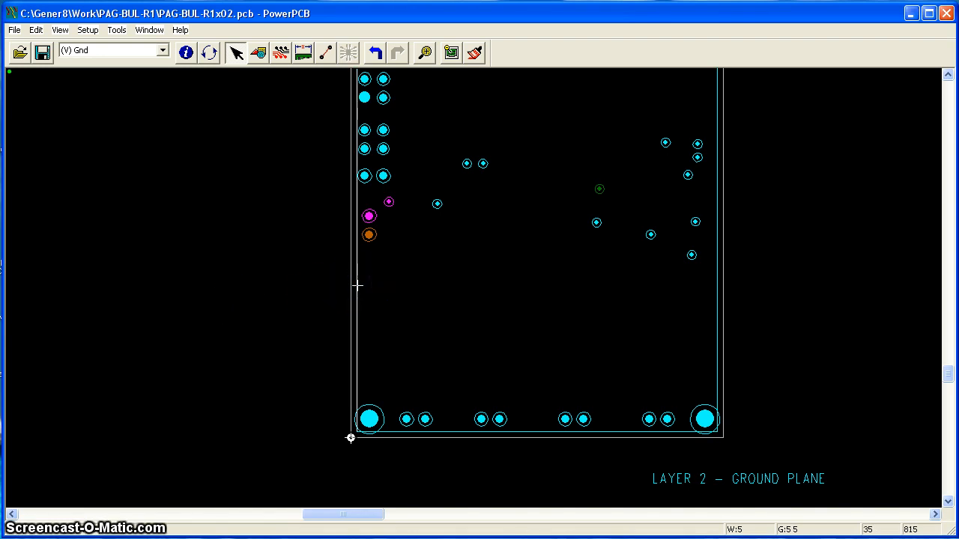
Step: Begin the split line at the plane's left edge and place its downward corner
click(356, 285)
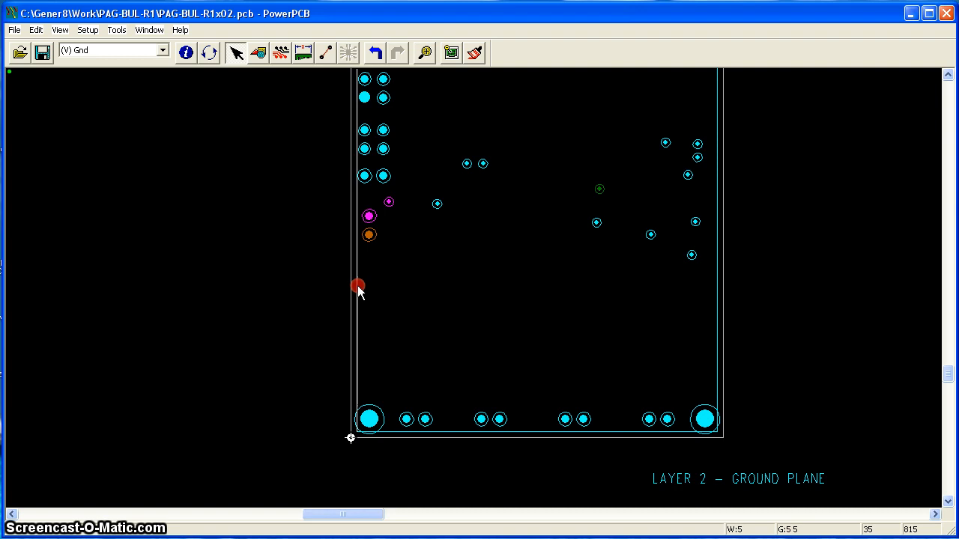
right_click(356, 285)
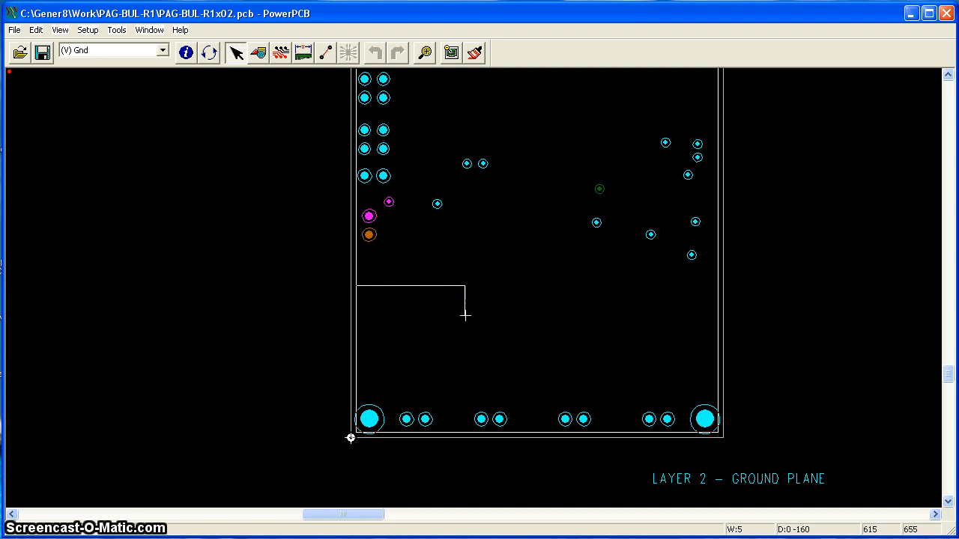
click(576, 311)
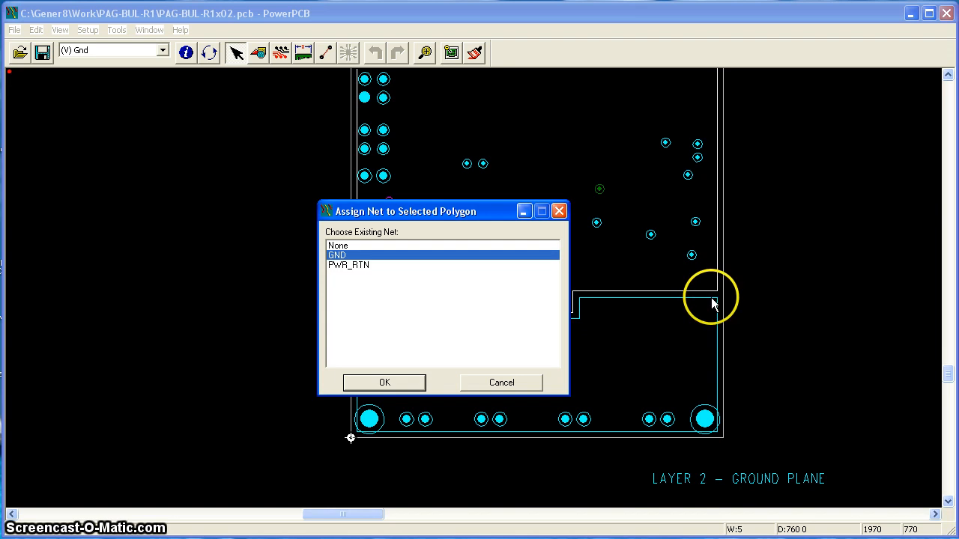
mouse_move(685, 180)
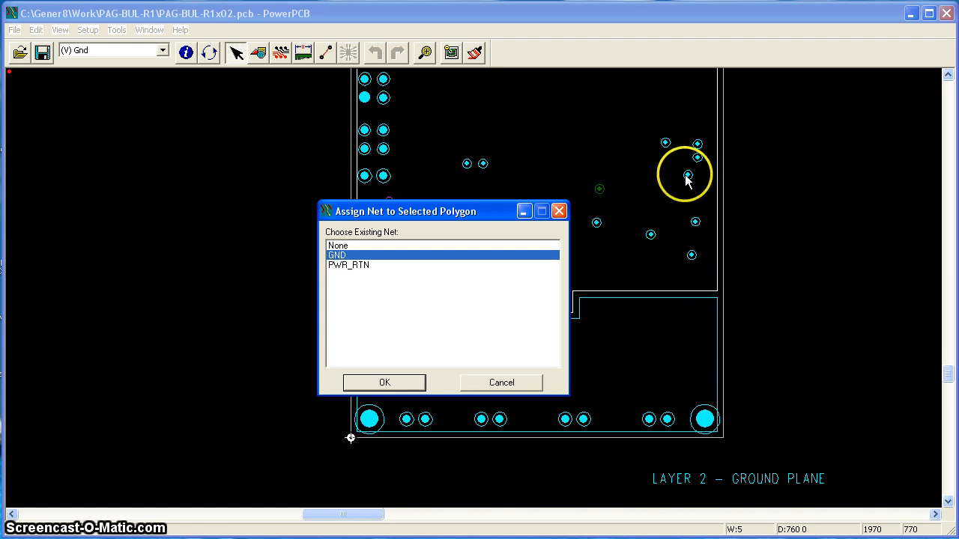
mouse_move(659, 193)
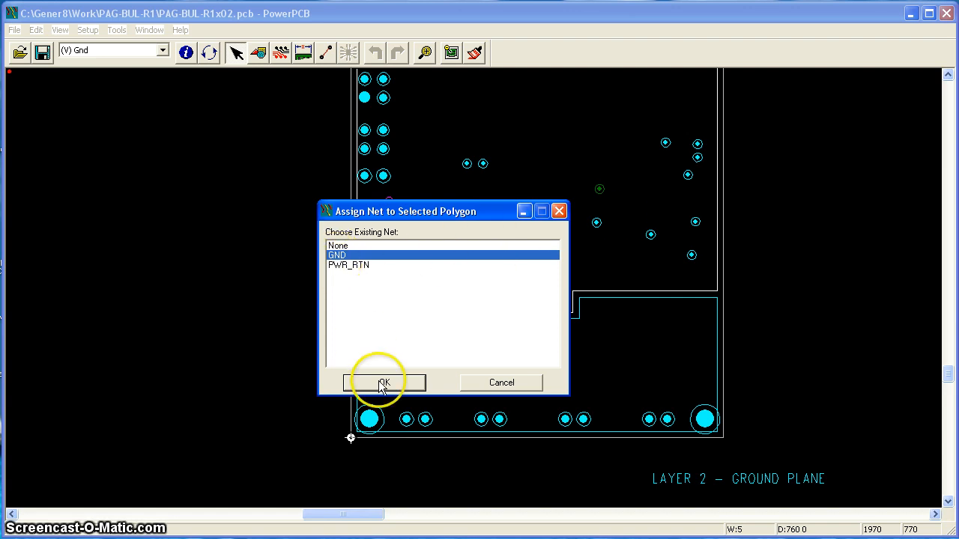
mouse_move(653, 353)
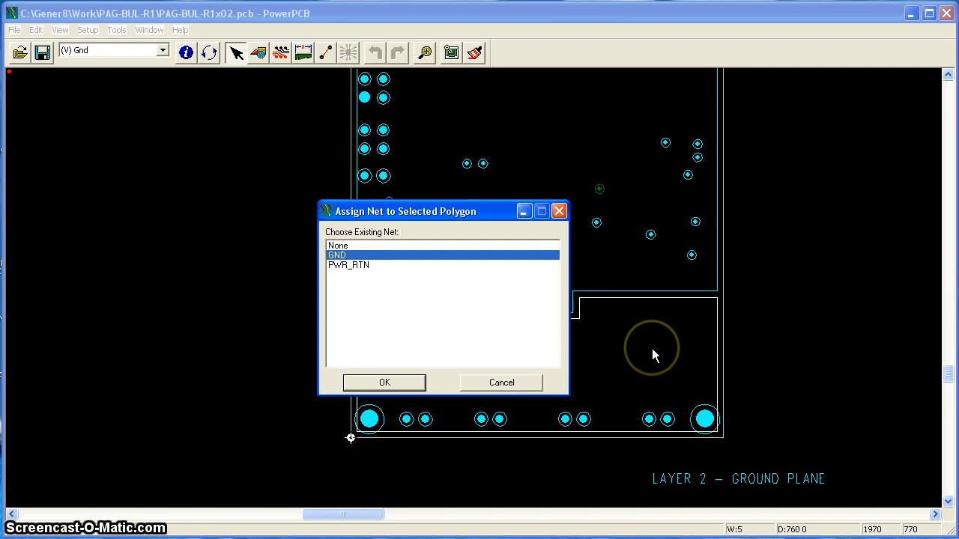
Step: Assign the lower split polygon to the PWR_RTN net
click(348, 265)
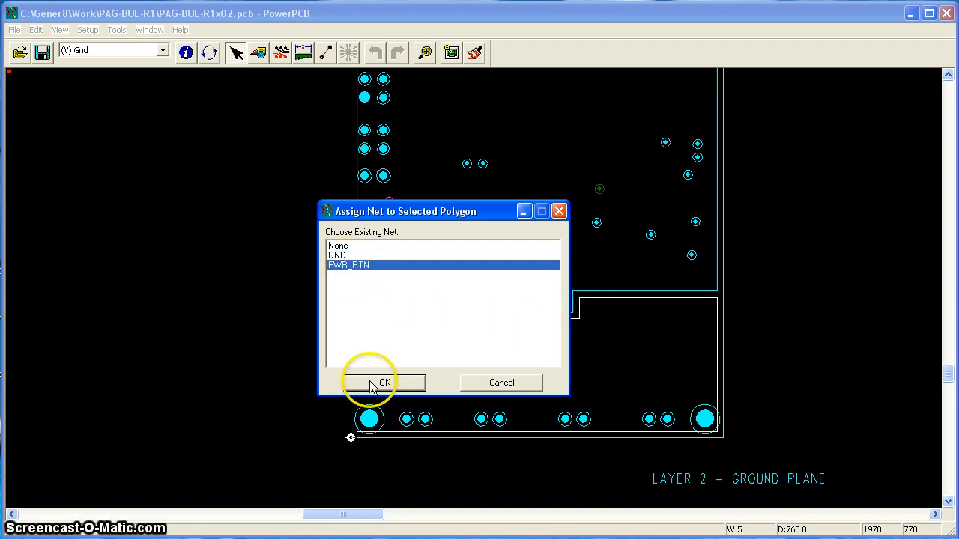
click(375, 382)
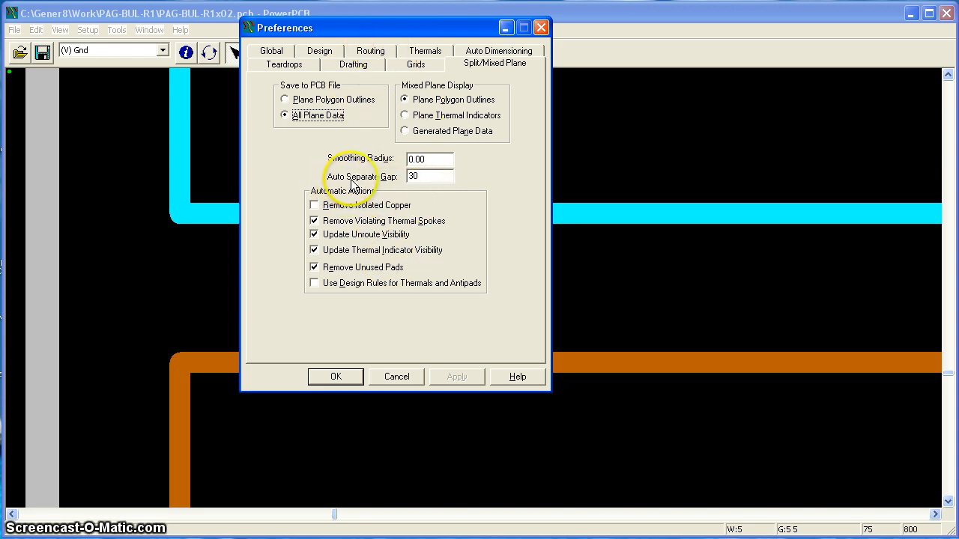
Step: Set Auto Separate Gap to 30 in the Split/Mixed Plane options and apply
click(426, 176)
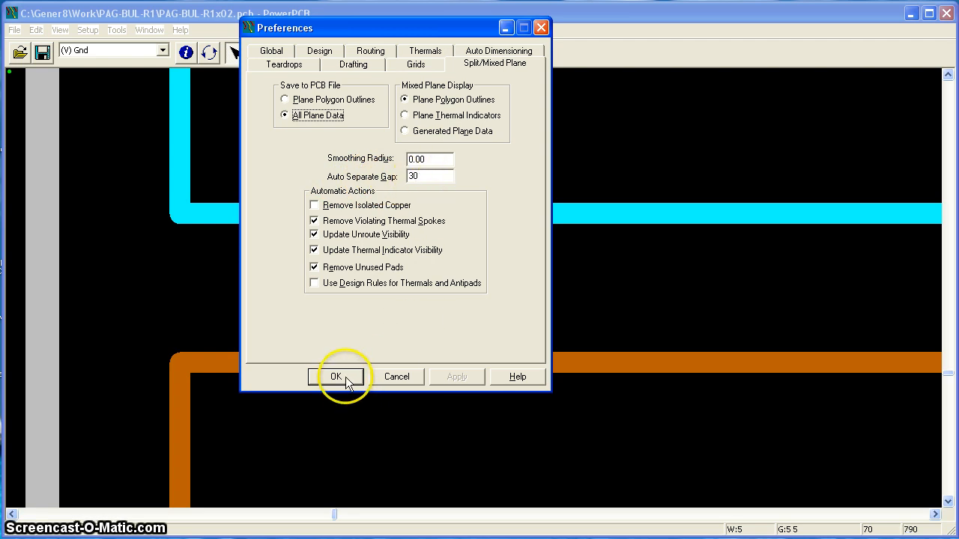
click(337, 376)
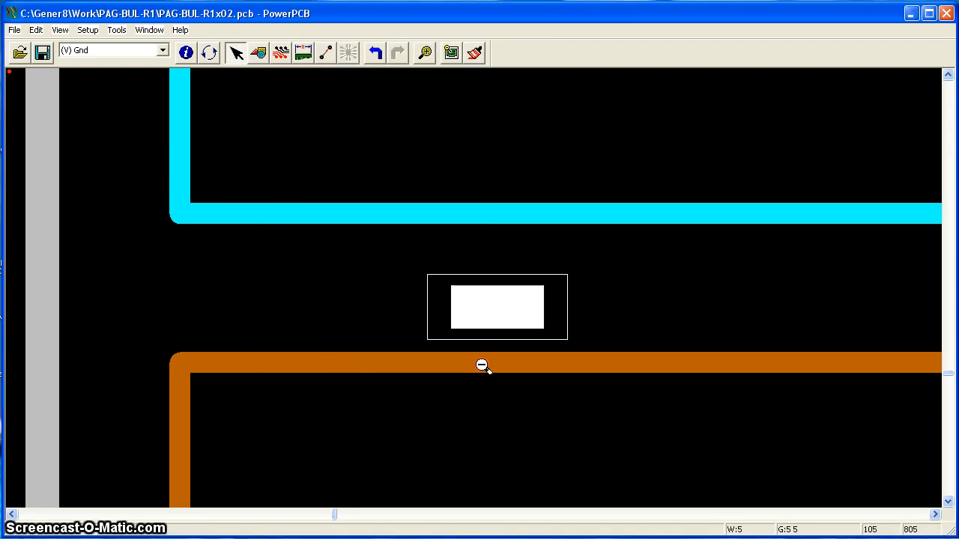